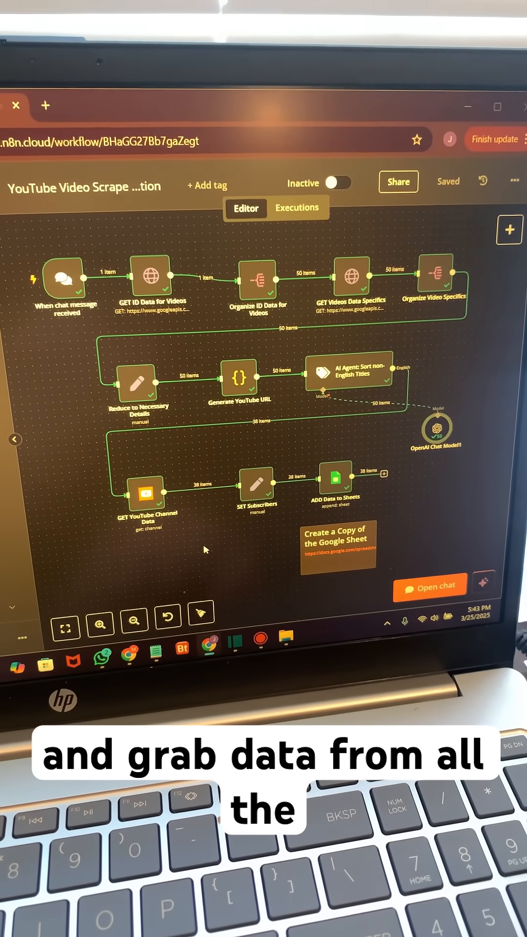
{"action": "mouse_move", "coordinate": [383, 510]}
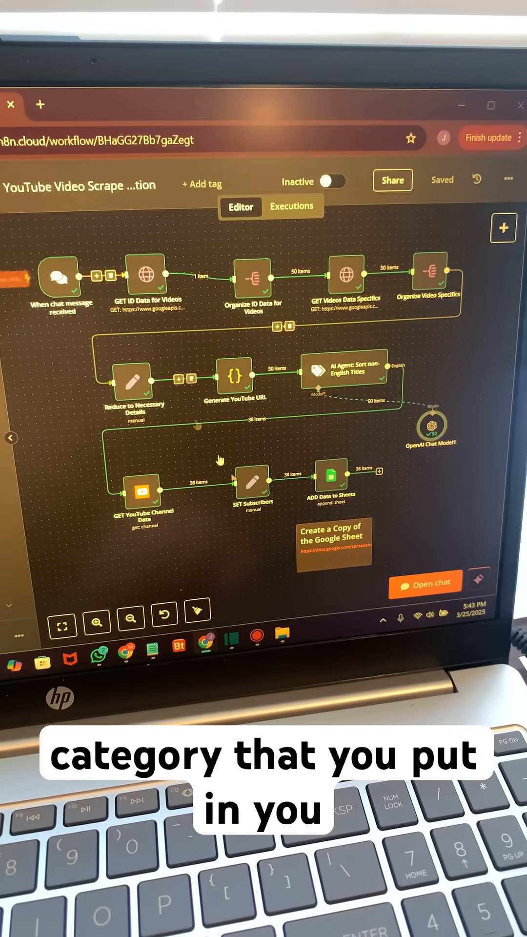
- Trigger the YouTube scrape workflow from chat with 'search engine optimization', then hide the chat
{"action": "left_click", "coordinate": [425, 583]}
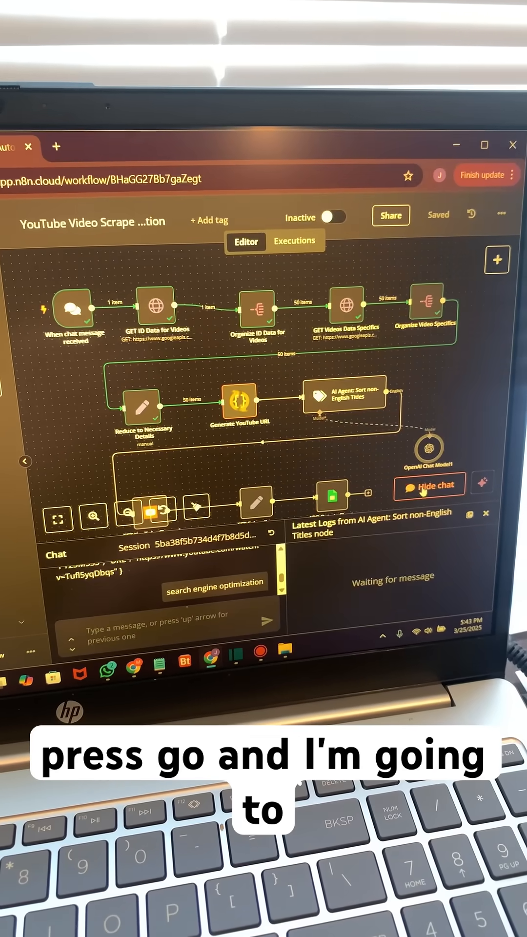
{"action": "left_click", "coordinate": [429, 485]}
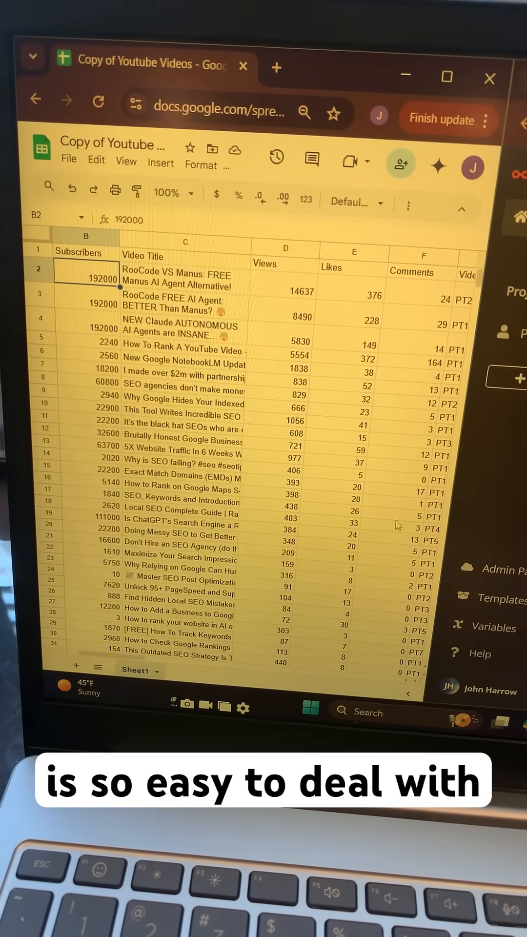
{"action": "scroll", "scroll_direction": "down", "scroll_amount": 3}
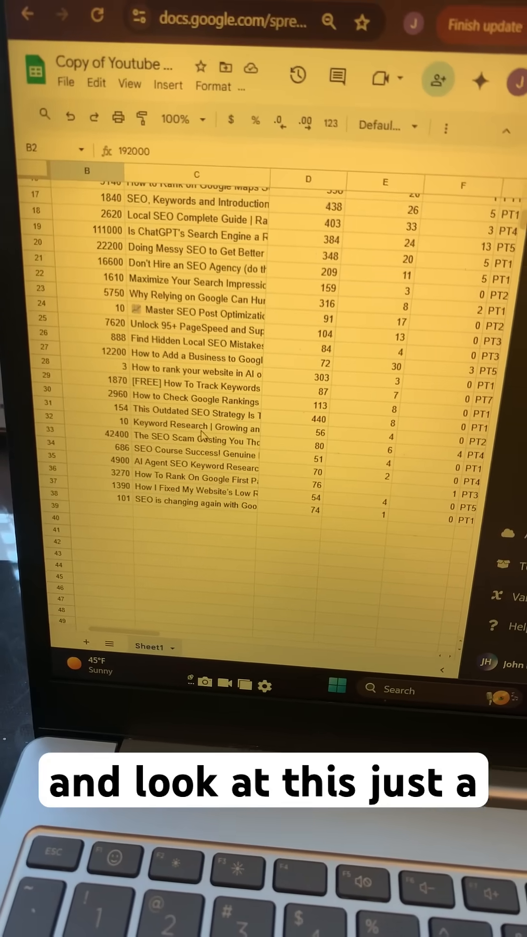
{"action": "scroll", "scroll_direction": "up", "scroll_amount": 3}
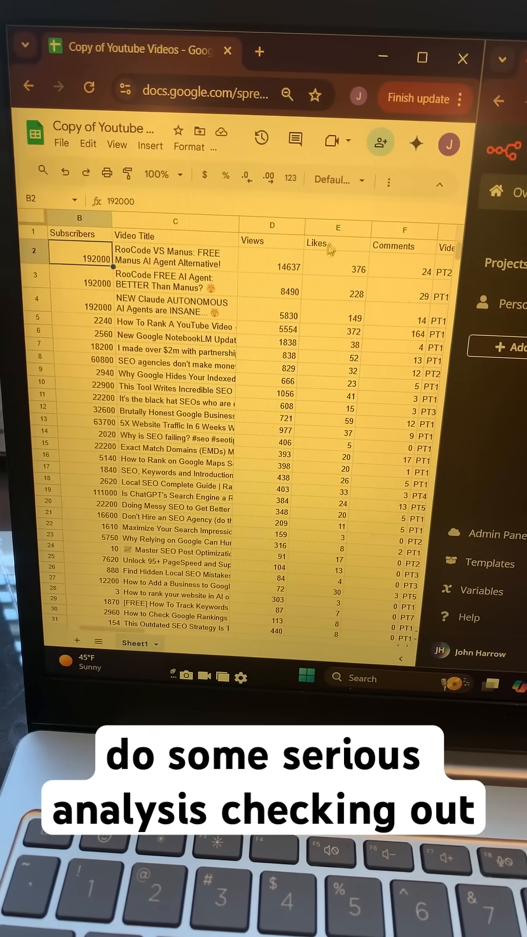
{"action": "scroll", "scroll_direction": "right", "scroll_amount": 3}
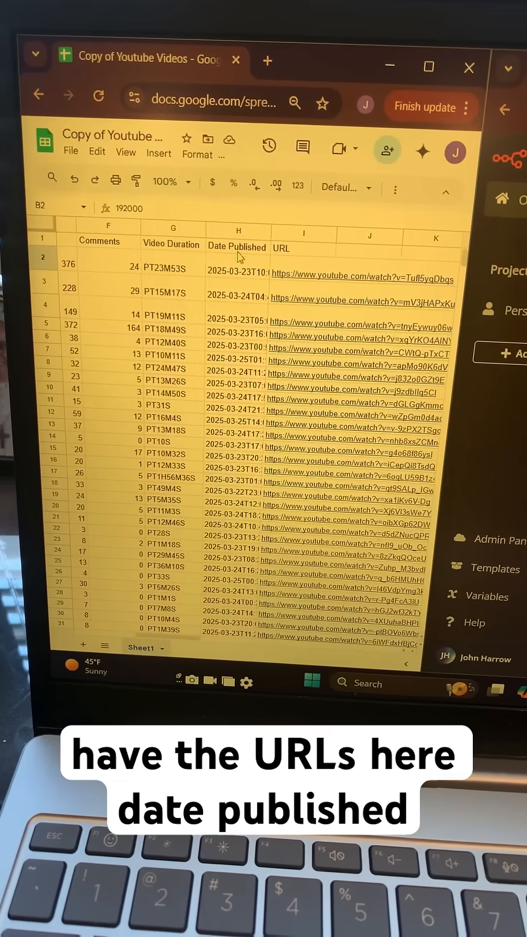
{"action": "scroll", "scroll_direction": "left", "scroll_amount": 3}
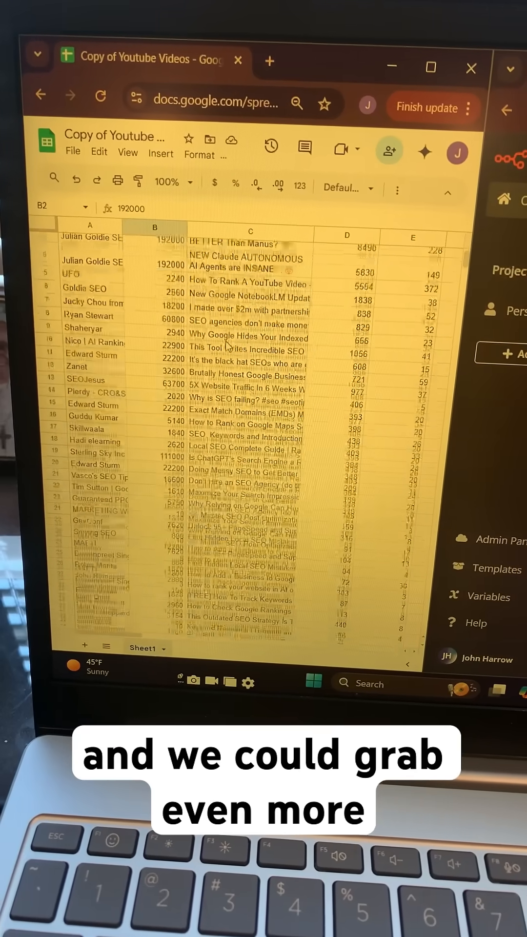